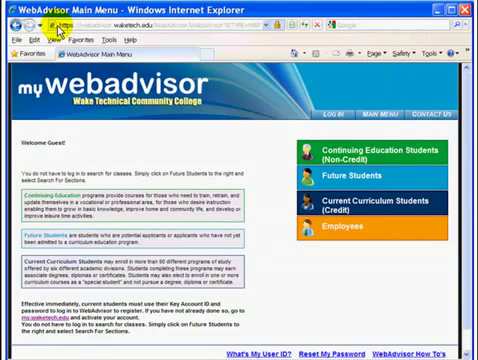
mouse_move(170, 110)
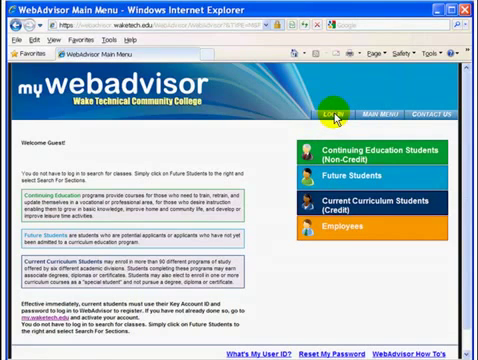
Go to the WebAdvisor Log In page from the main menu.
click(332, 104)
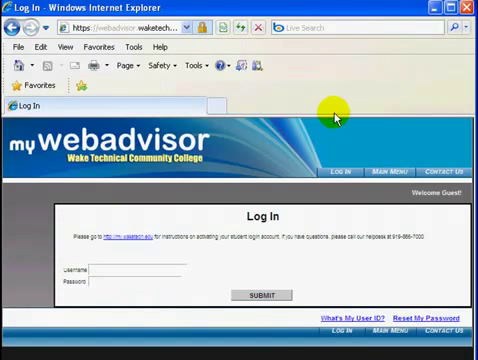
mouse_move(188, 217)
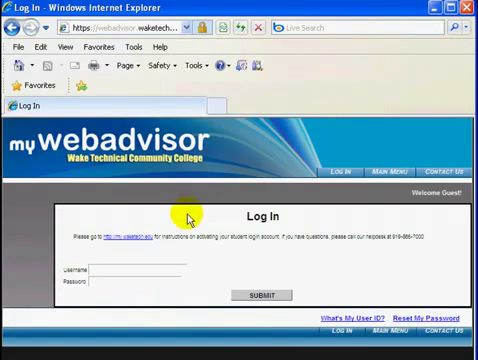
mouse_move(72, 275)
text(rtestudent)
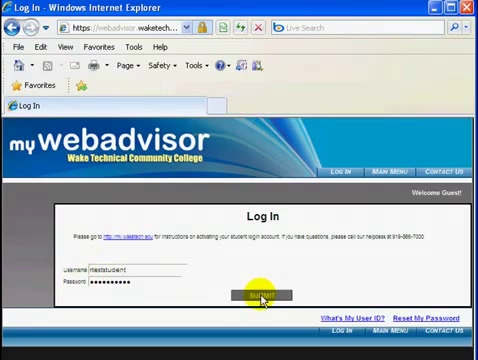
Submit the entered credentials so the main menu welcomes the student by name.
click(262, 297)
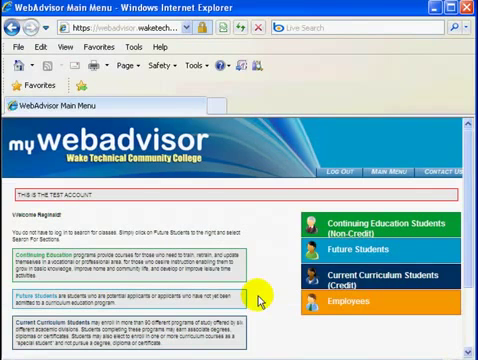
mouse_move(65, 218)
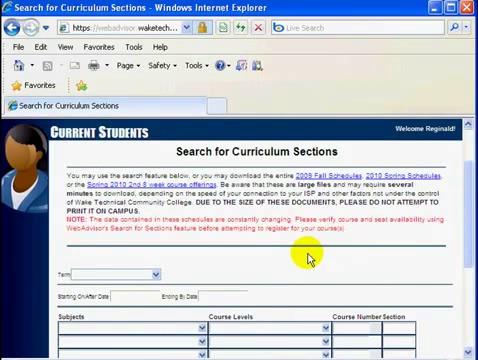
mouse_move(177, 263)
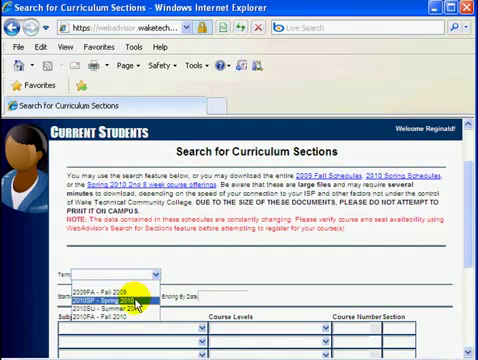
Set the section search term to 2010SP - Spring 2010.
click(95, 300)
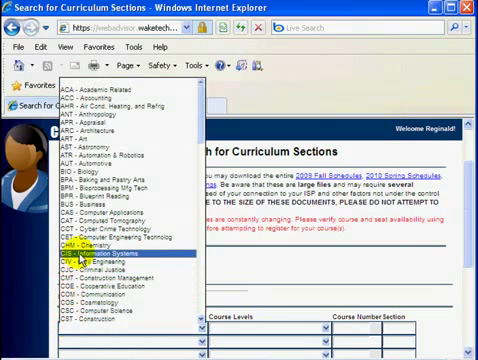
Choose CIS - Information Systems as the subject for the Spring 2010 search.
click(105, 253)
text(111)
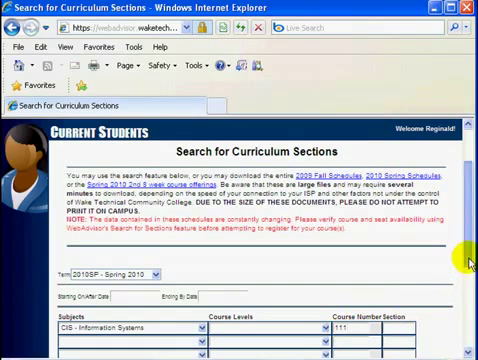
Submit the search to list open Spring 2010 CIS-111 sections with seat availability.
scroll(down, 3)
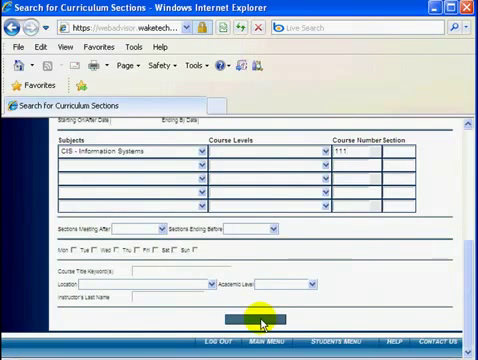
click(260, 320)
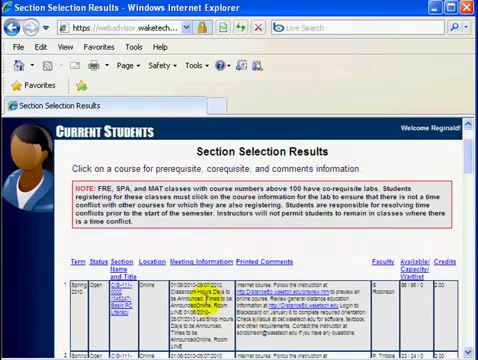